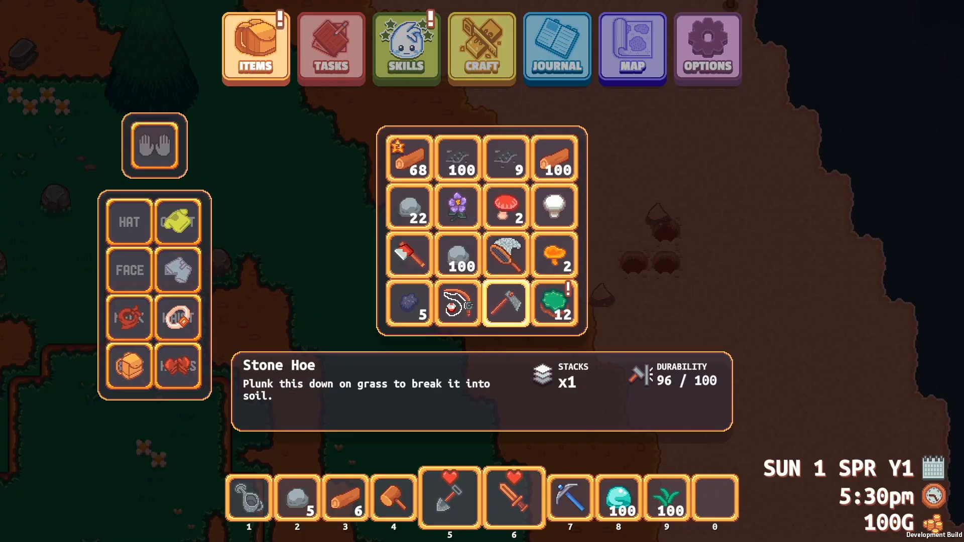
Step: Close the inventory, till the grass beside the character with the Stone Hoe, and sow seeds
{"action": "key", "text": "escape"}
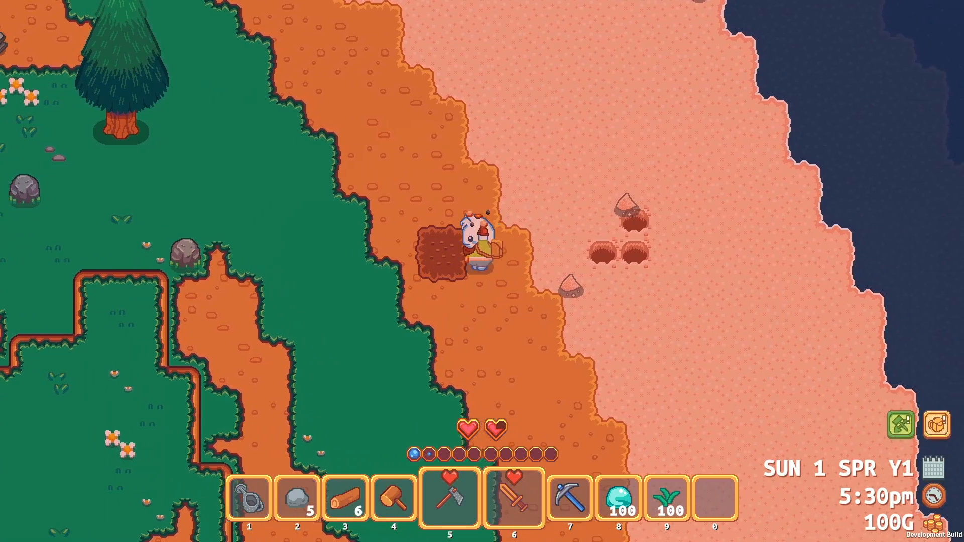
{"action": "key", "text": "e"}
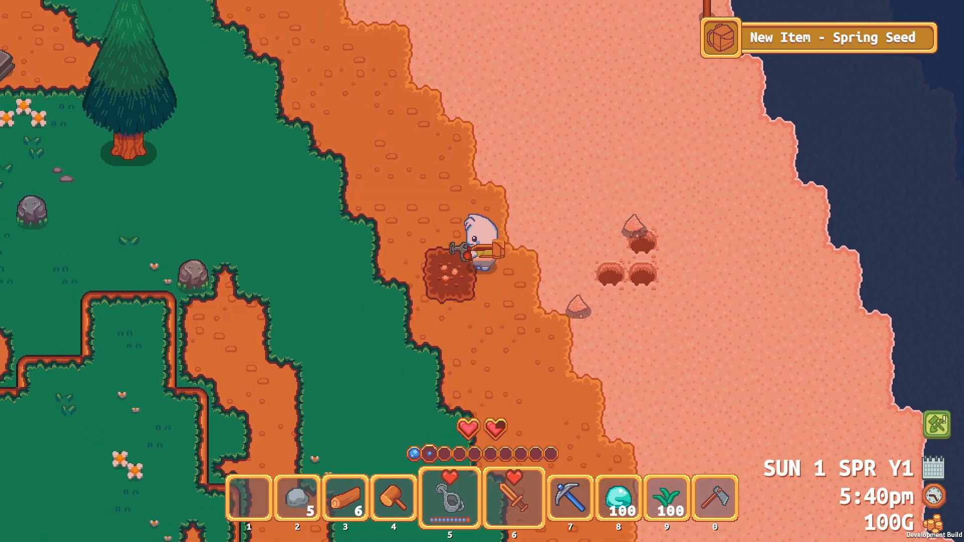
{"action": "key", "text": "w"}
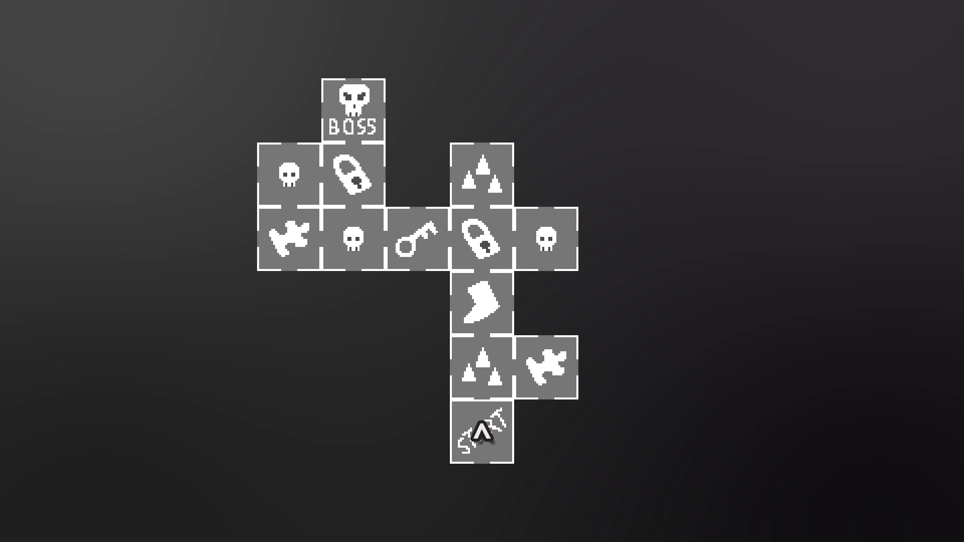
Step: Regenerate the room layout and load an empty room with the character in the middle
{"action": "left_click", "coordinate": [482, 242]}
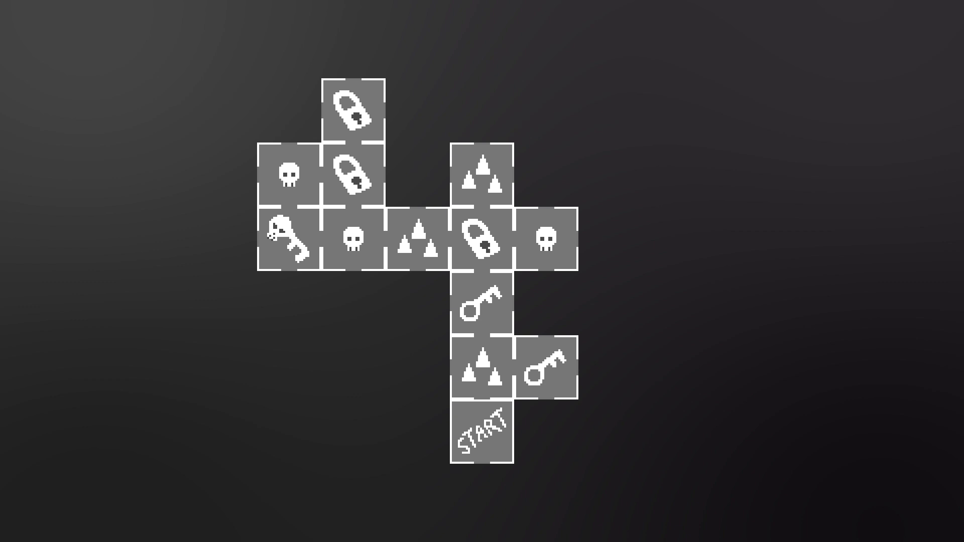
{"action": "left_click", "coordinate": [483, 430]}
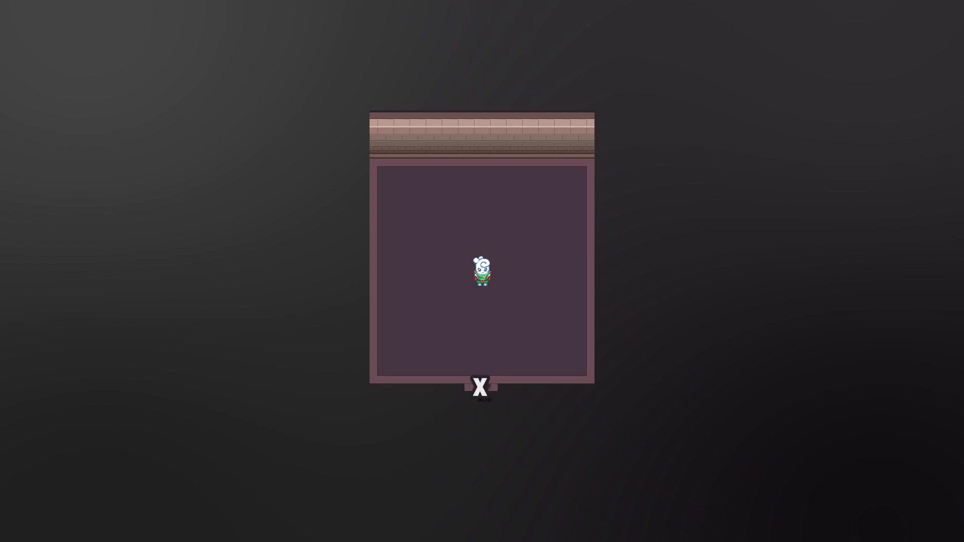
{"action": "left_click", "coordinate": [481, 387]}
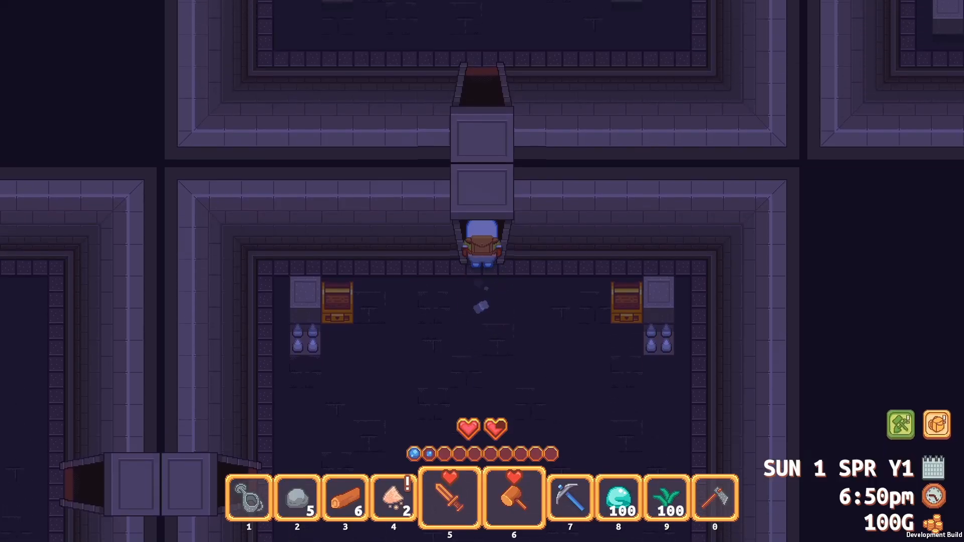
Step: Walk north to shove the two stone push blocks through the doorway
{"action": "key", "text": "w"}
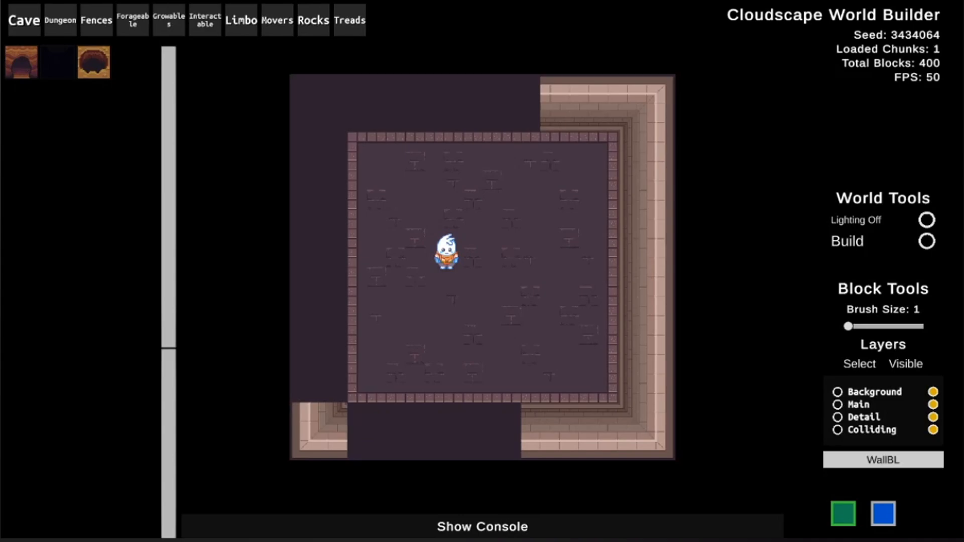
Step: Pick the WallBL wall piece from the Cave Block Tools dropdown
{"action": "left_click", "coordinate": [882, 459]}
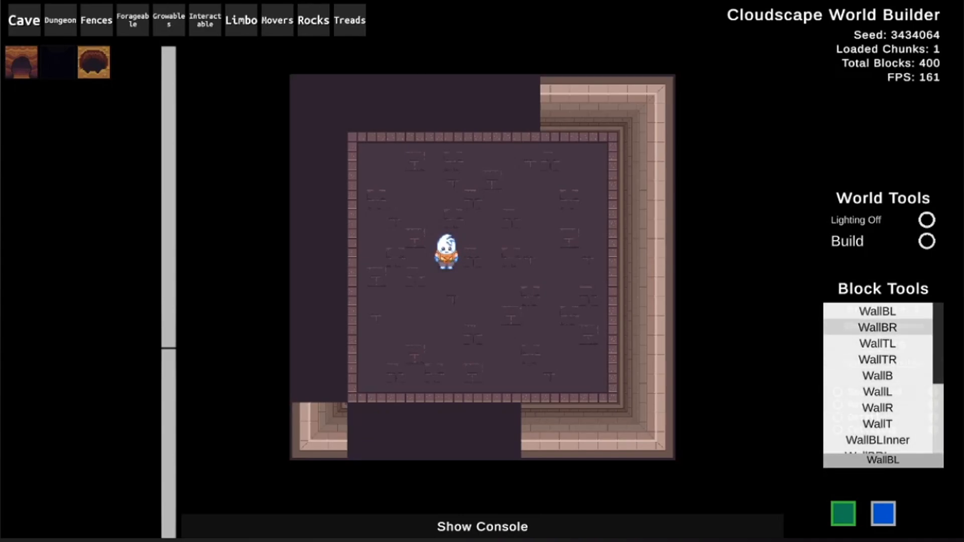
{"action": "left_click", "coordinate": [877, 343]}
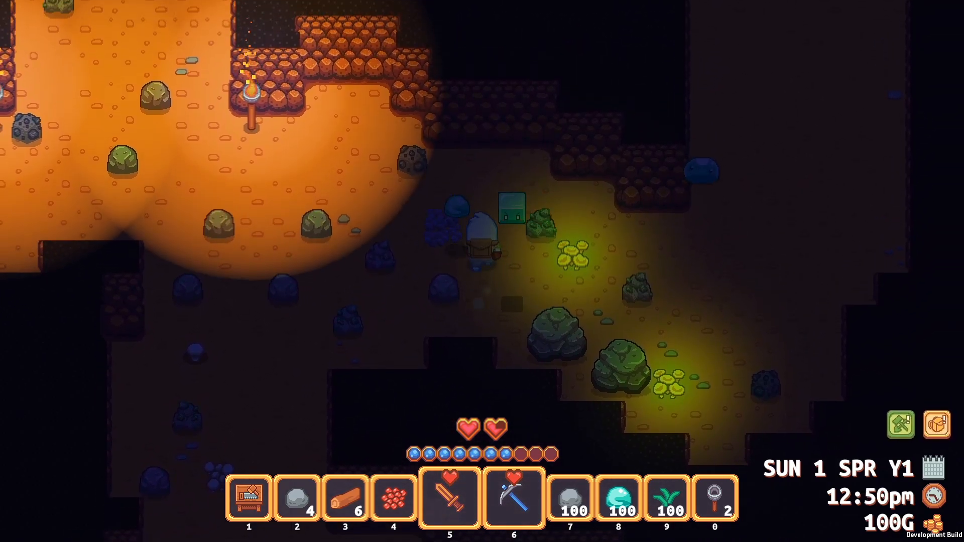
Step: Walk north up the dark cave passage and ignite the torch beside the character
{"action": "key", "text": "w"}
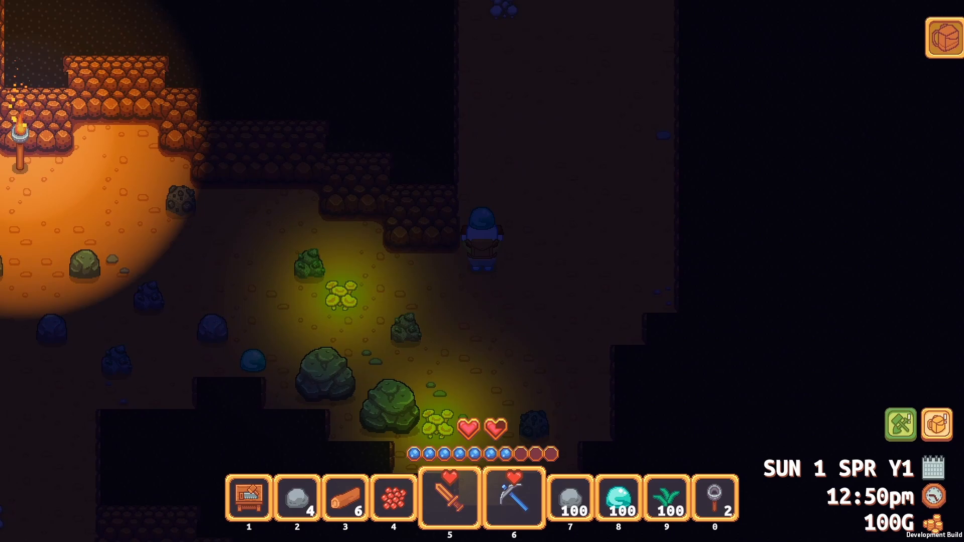
{"action": "key", "text": "w"}
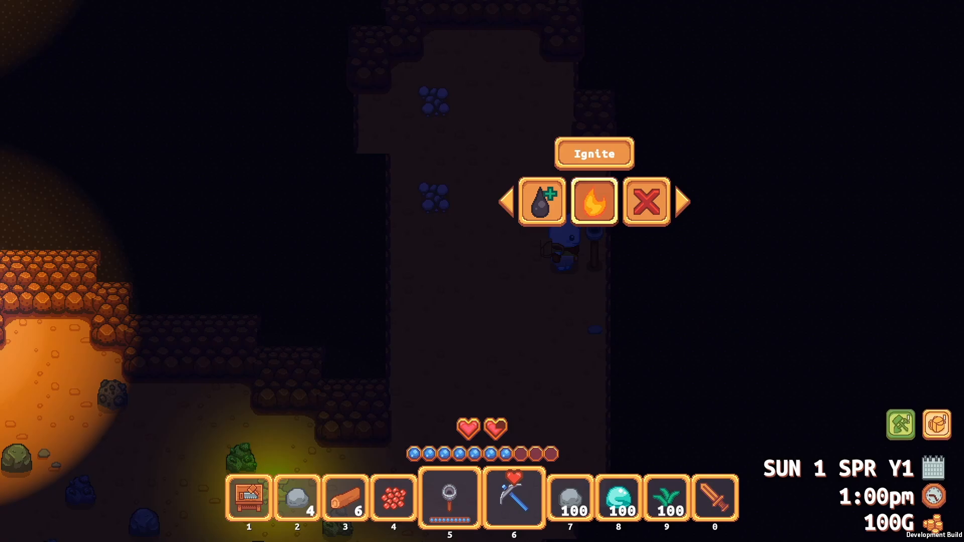
{"action": "left_click", "coordinate": [594, 202]}
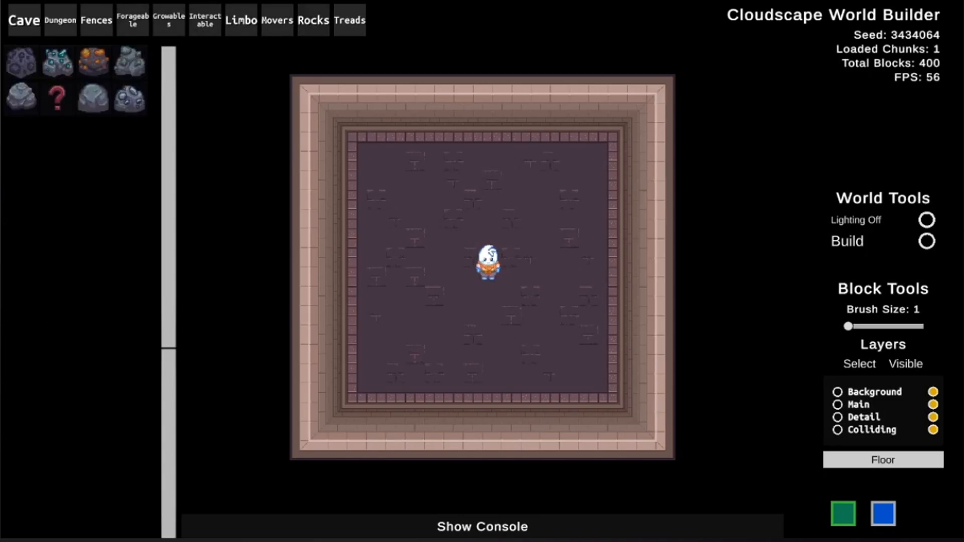
Step: Switch from Rocks to the skull tile set and pick the red skull tile
{"action": "left_click", "coordinate": [168, 19]}
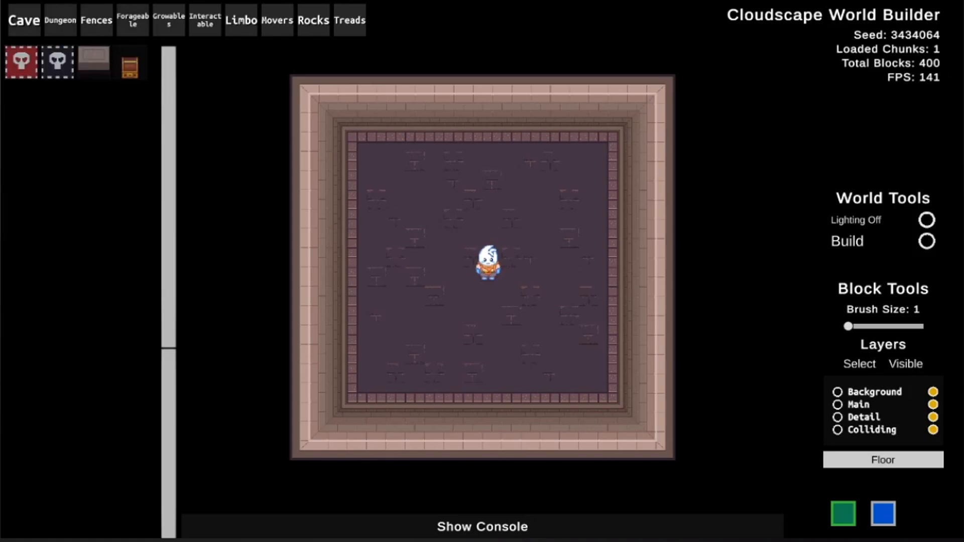
{"action": "left_click", "coordinate": [470, 212]}
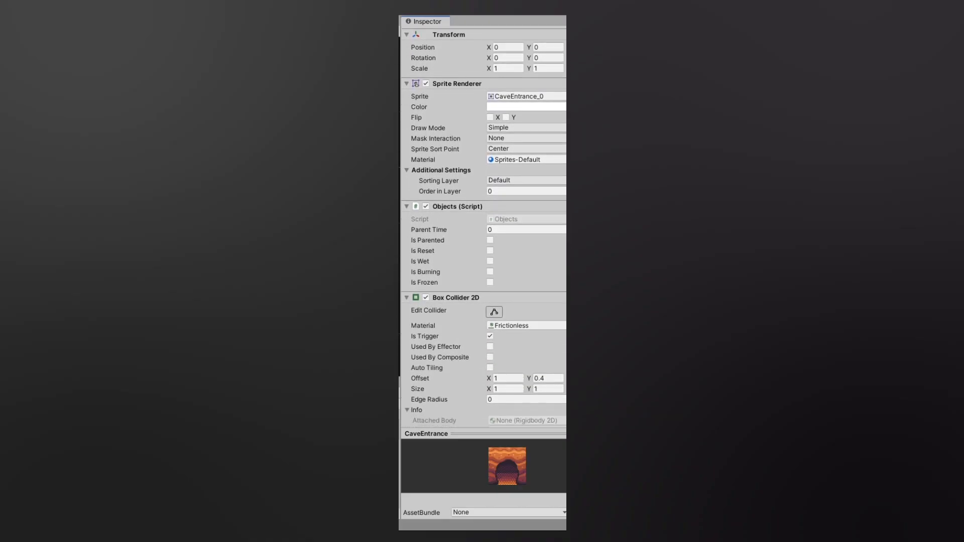
{"action": "scroll", "scroll_direction": "down", "scroll_amount": 3}
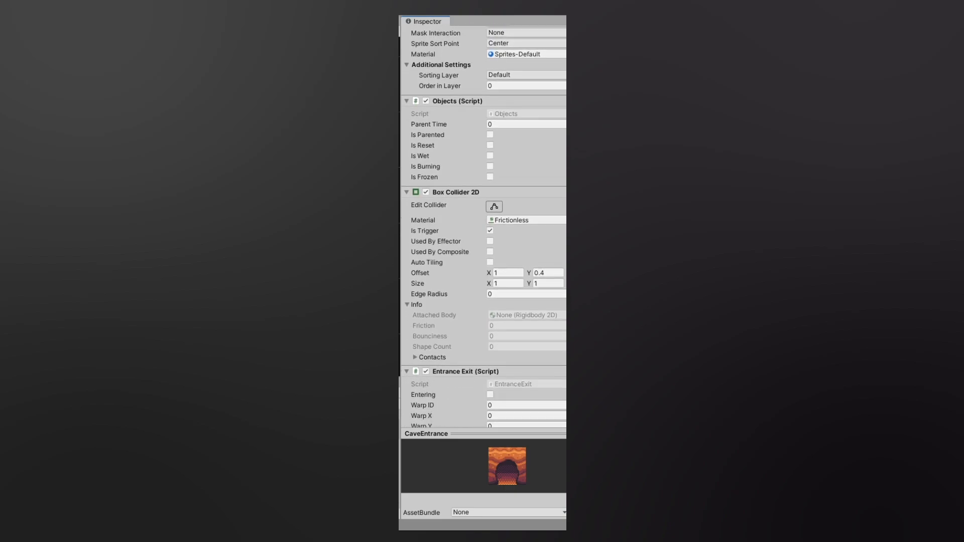
{"action": "scroll", "scroll_direction": "down", "scroll_amount": 3}
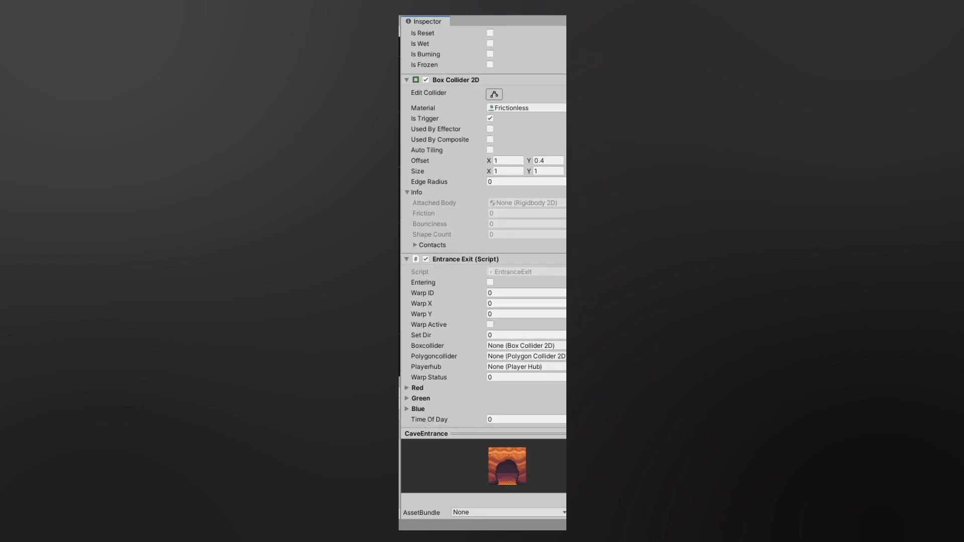
{"action": "scroll", "scroll_direction": "down", "scroll_amount": 3}
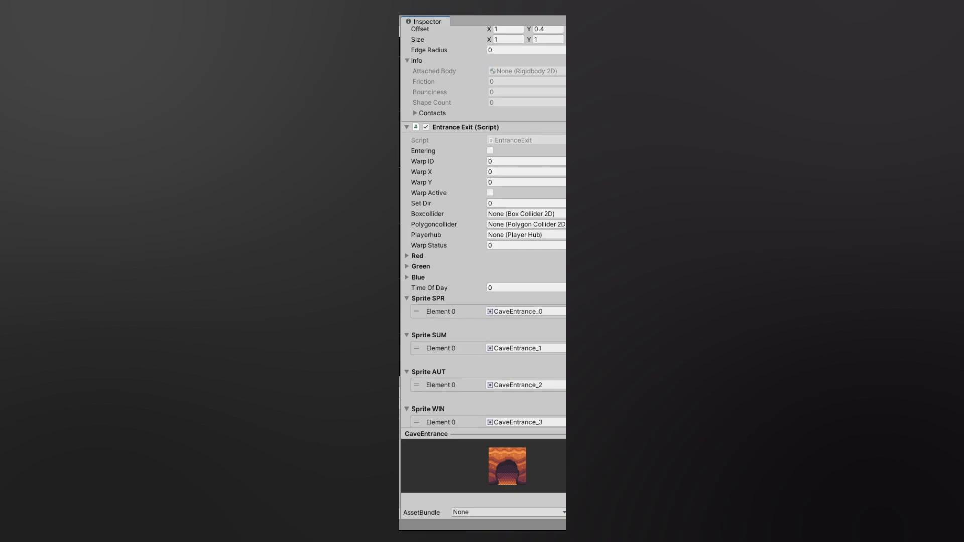
{"action": "scroll", "scroll_direction": "down", "scroll_amount": 3}
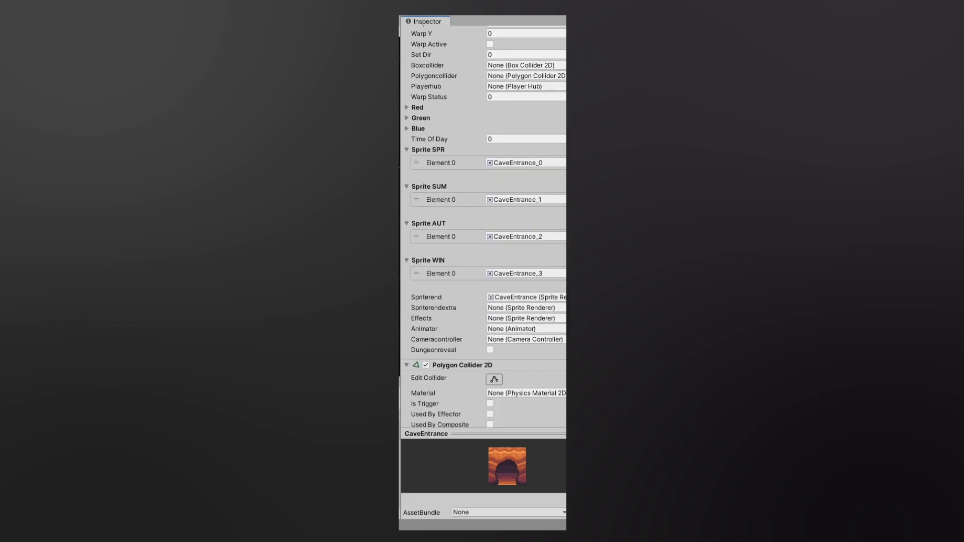
{"action": "scroll", "scroll_direction": "down", "scroll_amount": 3}
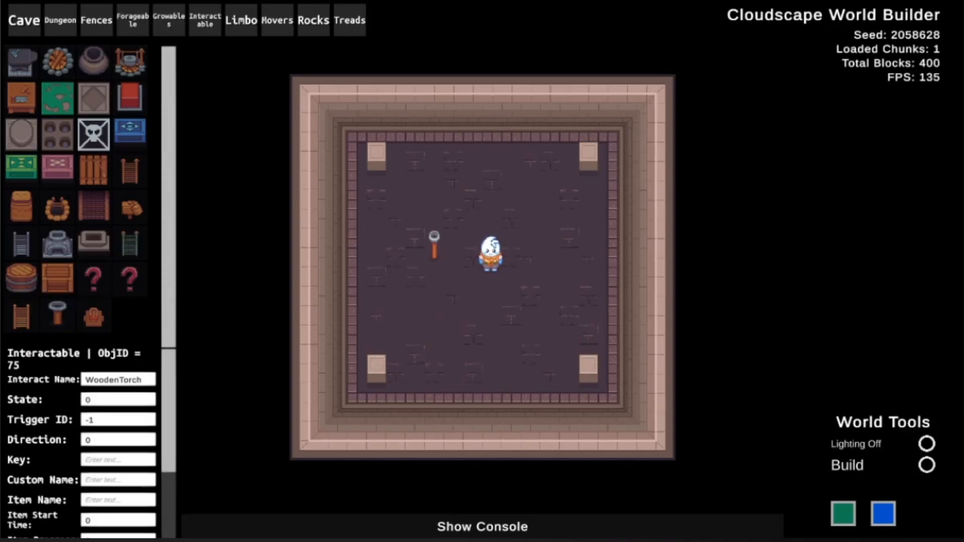
Step: Scroll down the Interactable palette toward the WoodenTorch
{"action": "scroll", "scroll_direction": "down", "scroll_amount": 3}
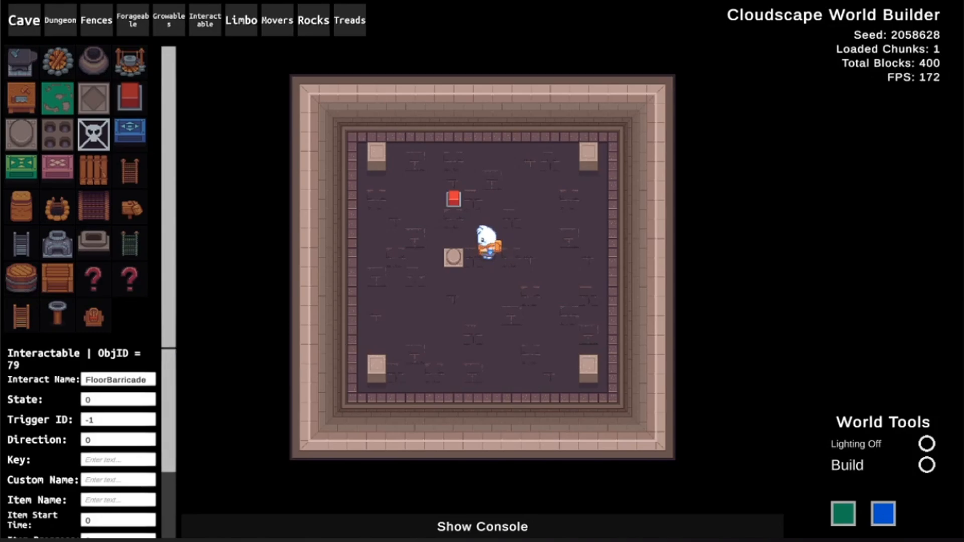
Step: Select the floor barricade's property value for editing
{"action": "triple_click", "coordinate": [118, 419]}
{"action": "type", "text": "88"}
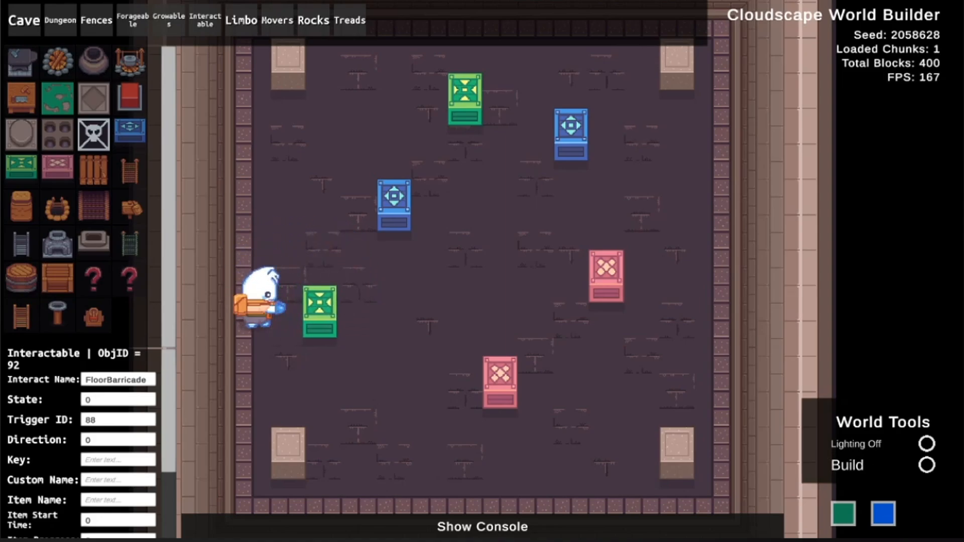
Step: Move the character forward through the push-block test room
{"action": "key", "text": "w"}
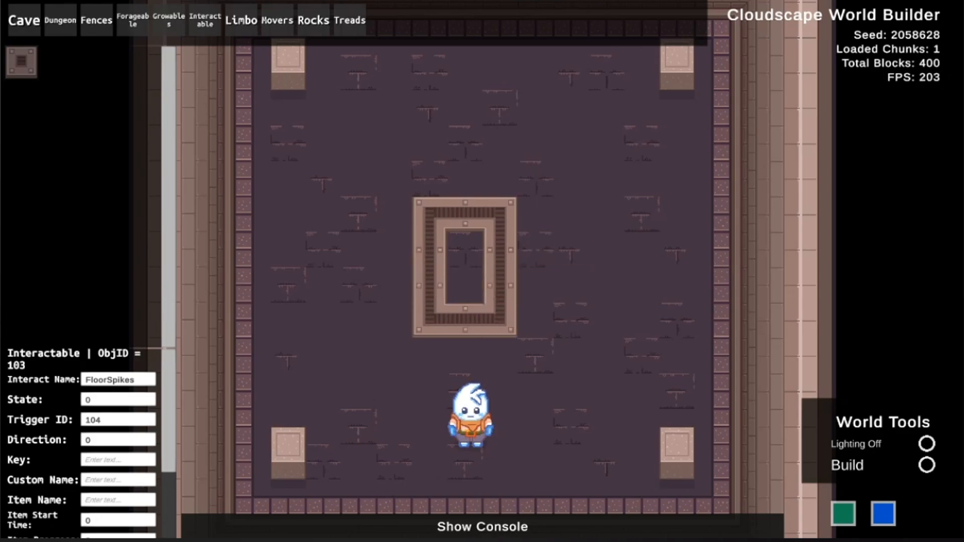
Step: Place floor spikes near the centre of the room
{"action": "left_click", "coordinate": [492, 215]}
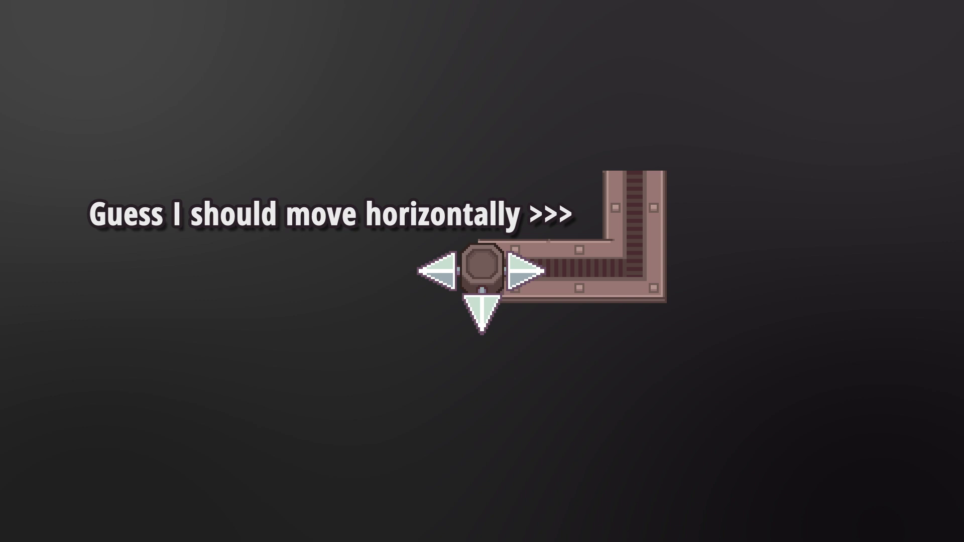
{"action": "key", "text": "Right"}
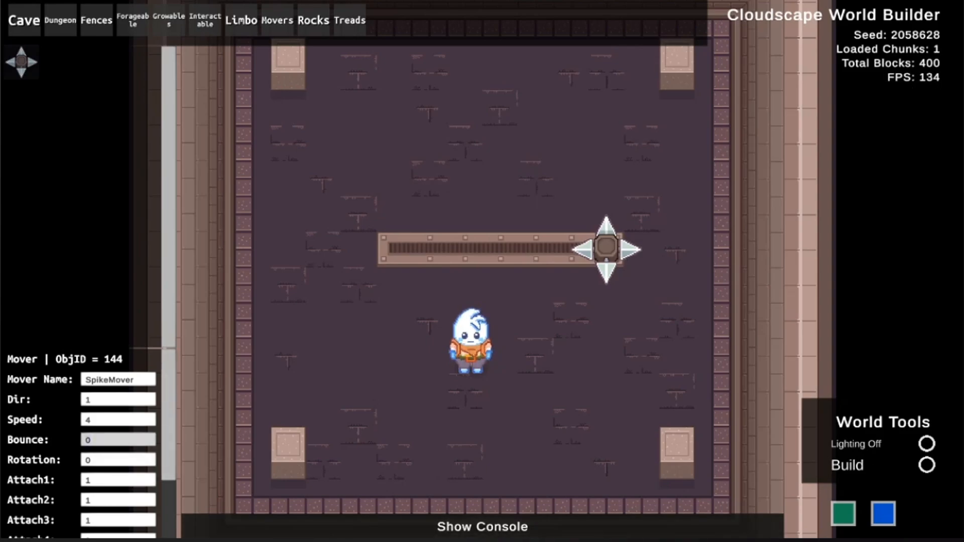
Step: Set the SpikeMover's Bounce to -1 so the spike returns along the tread
{"action": "left_click", "coordinate": [117, 440]}
{"action": "type", "text": "-1"}
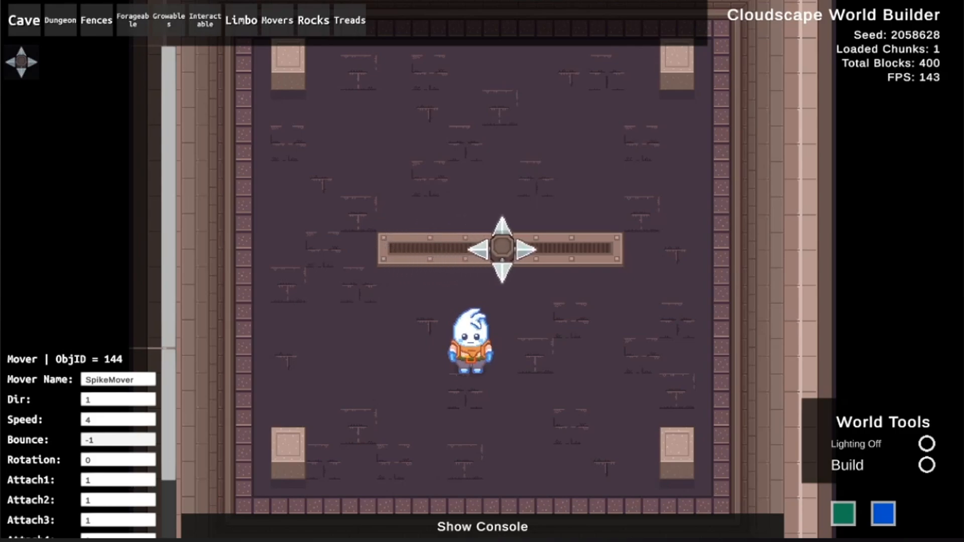
{"action": "left_click", "coordinate": [589, 249]}
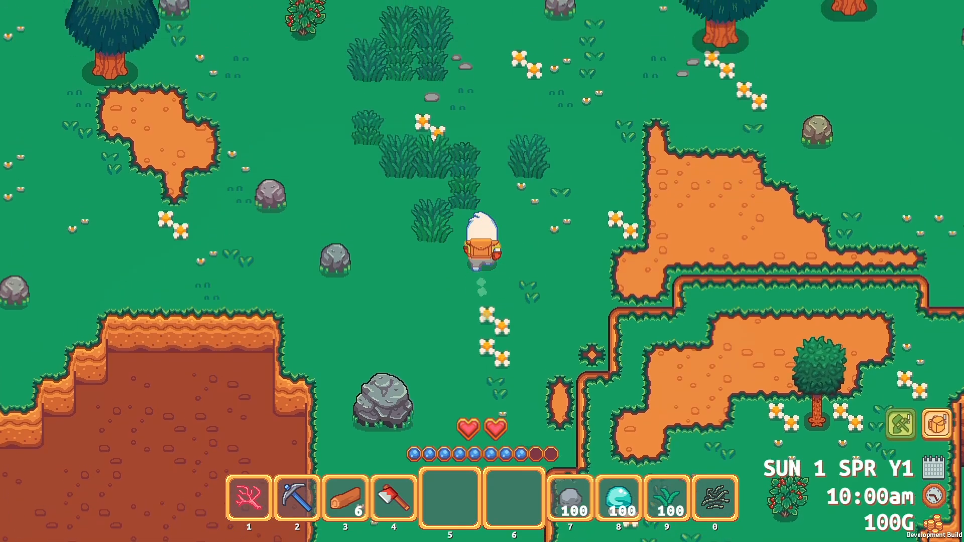
Step: Walk the character through the meadow to the shore of the large pond
{"action": "key", "text": "w"}
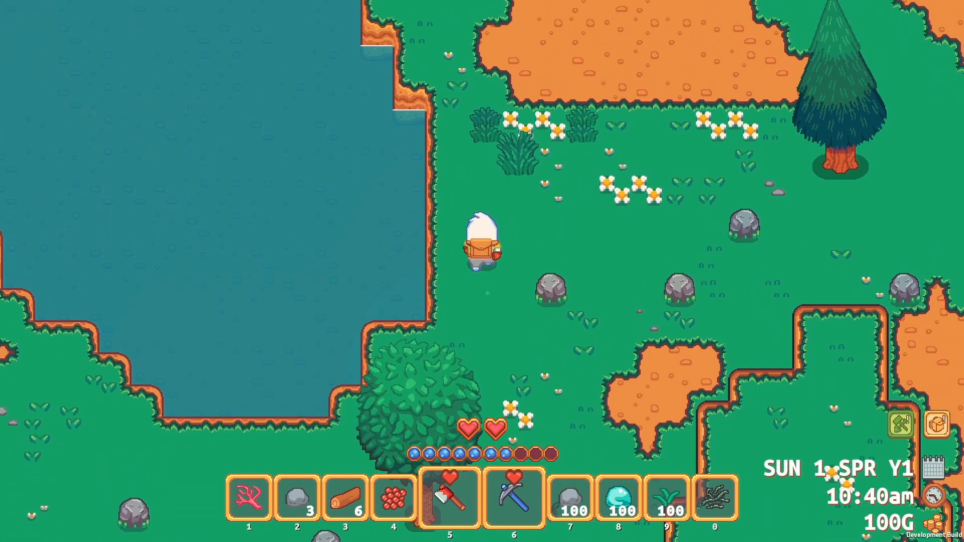
Step: Walk the character into the torch-lit cave with glowing plants
{"action": "key", "text": "w"}
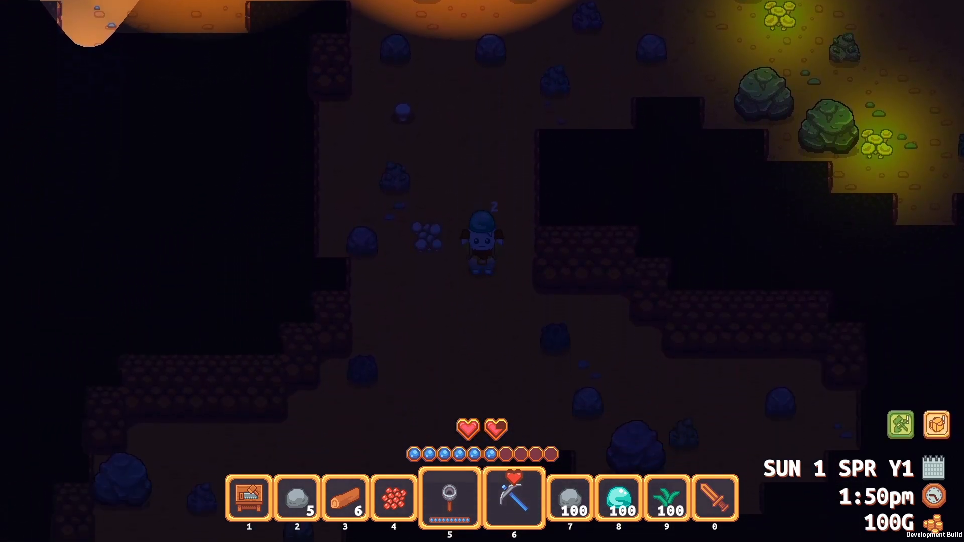
{"action": "key", "text": "w"}
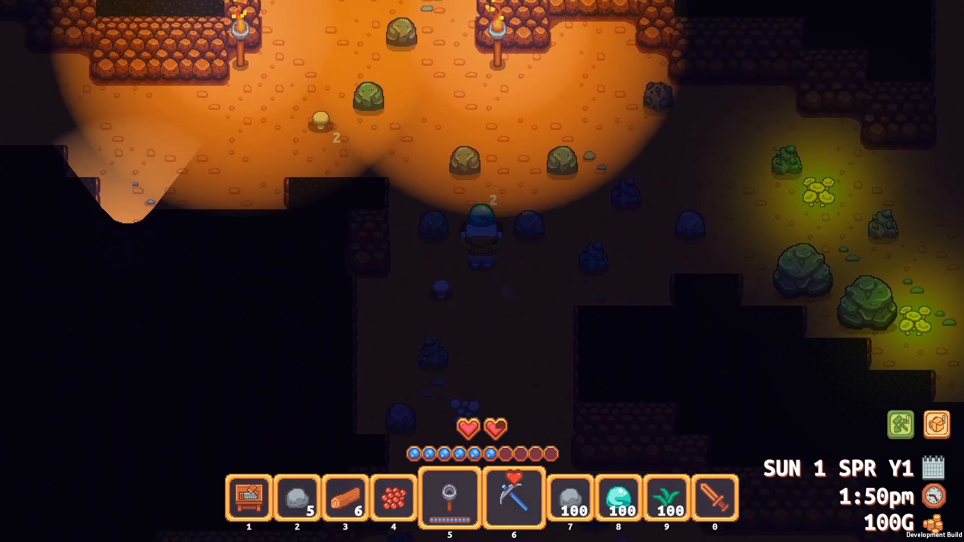